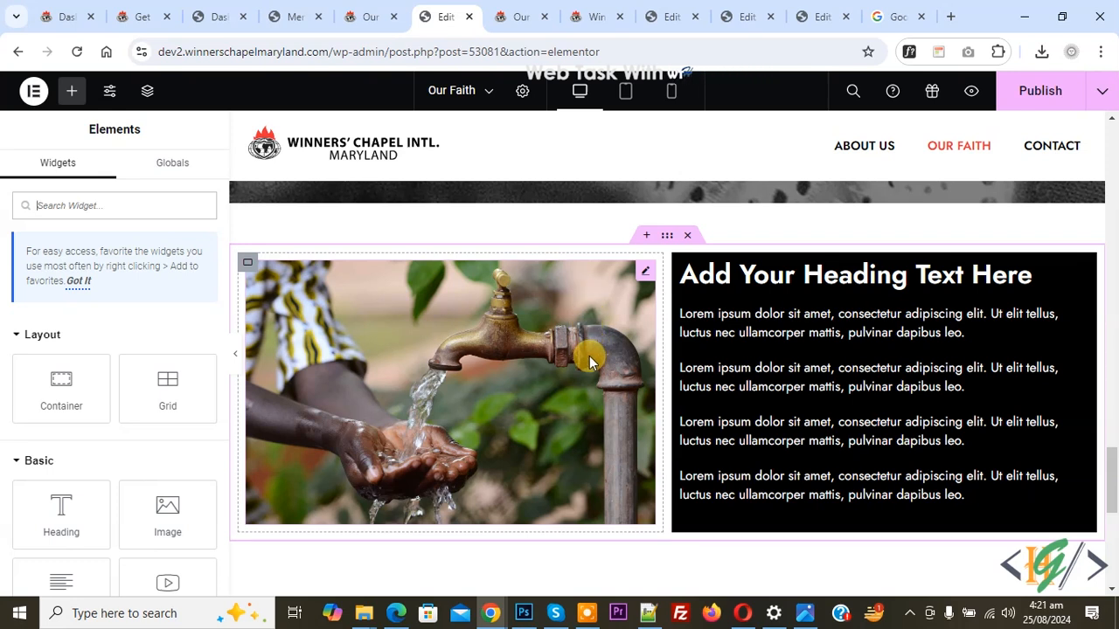
mouse_move(551, 369)
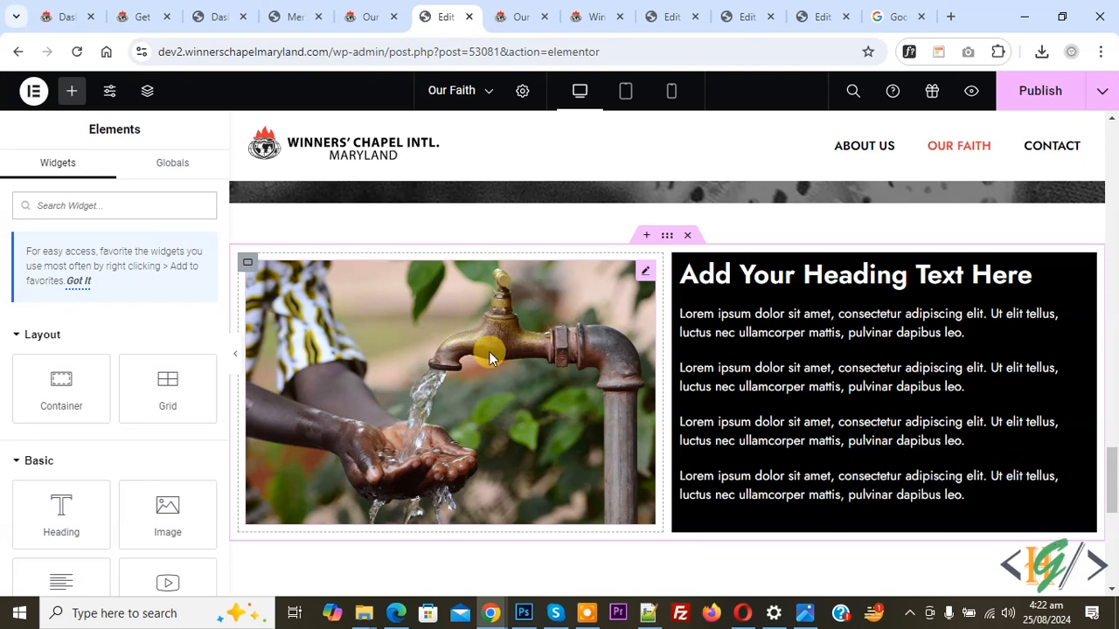
mouse_move(615, 357)
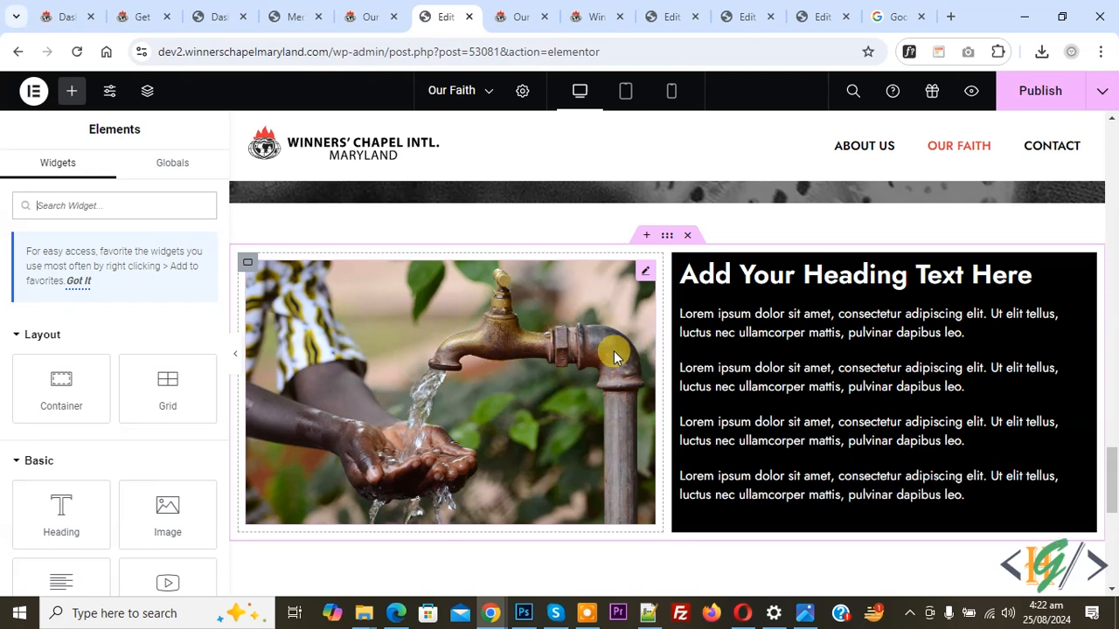
mouse_move(500, 378)
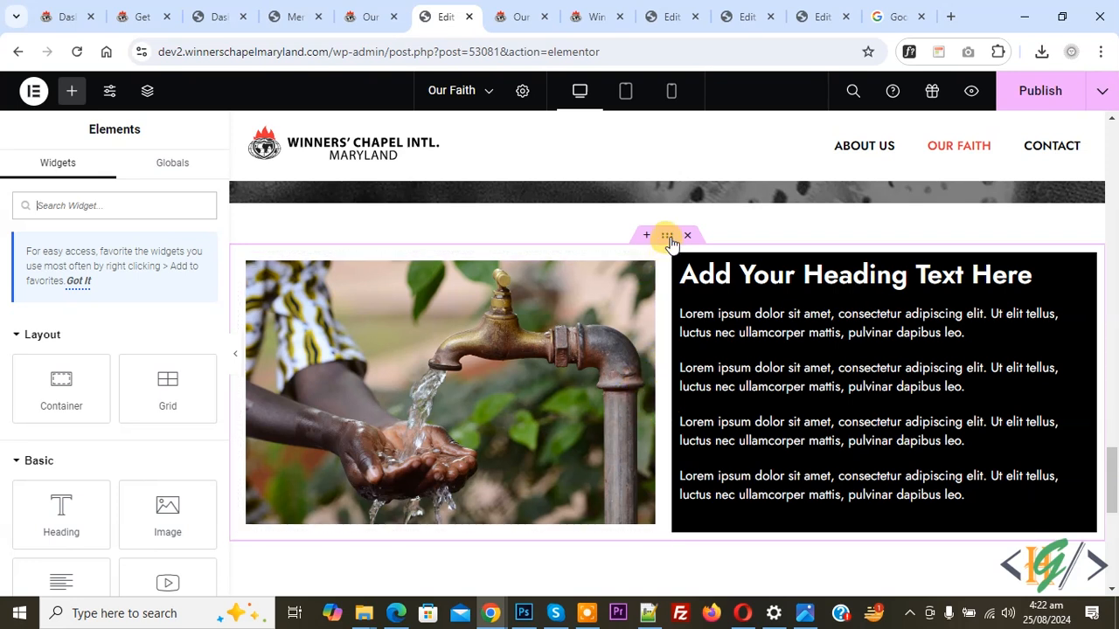
Step: Set the section container's column and row gaps from 10 to 0
left_click(664, 236)
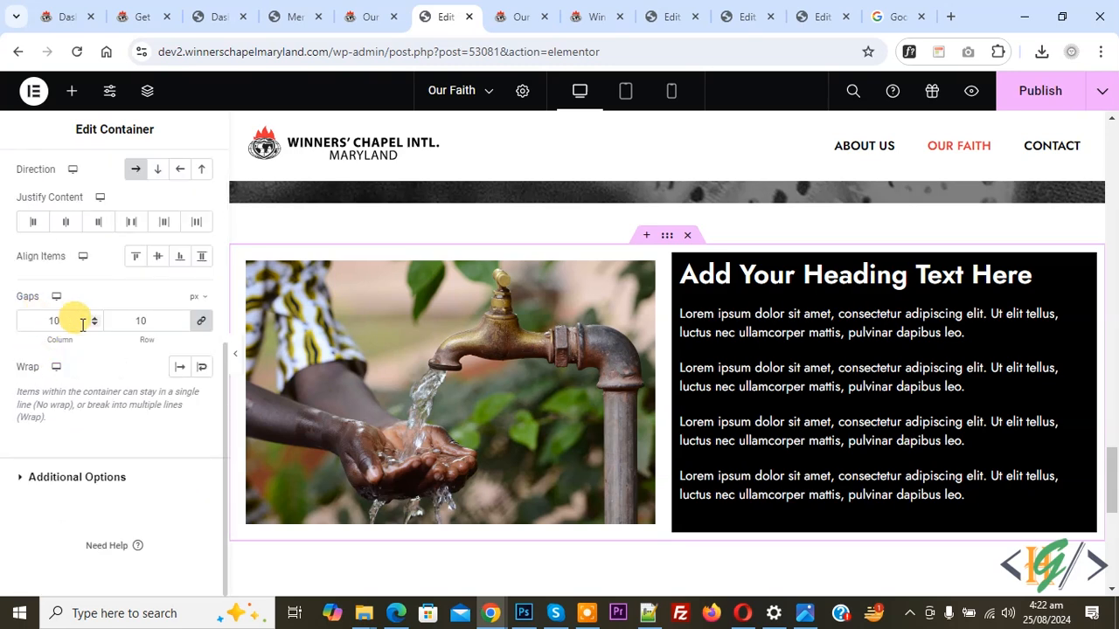
left_click(140, 321)
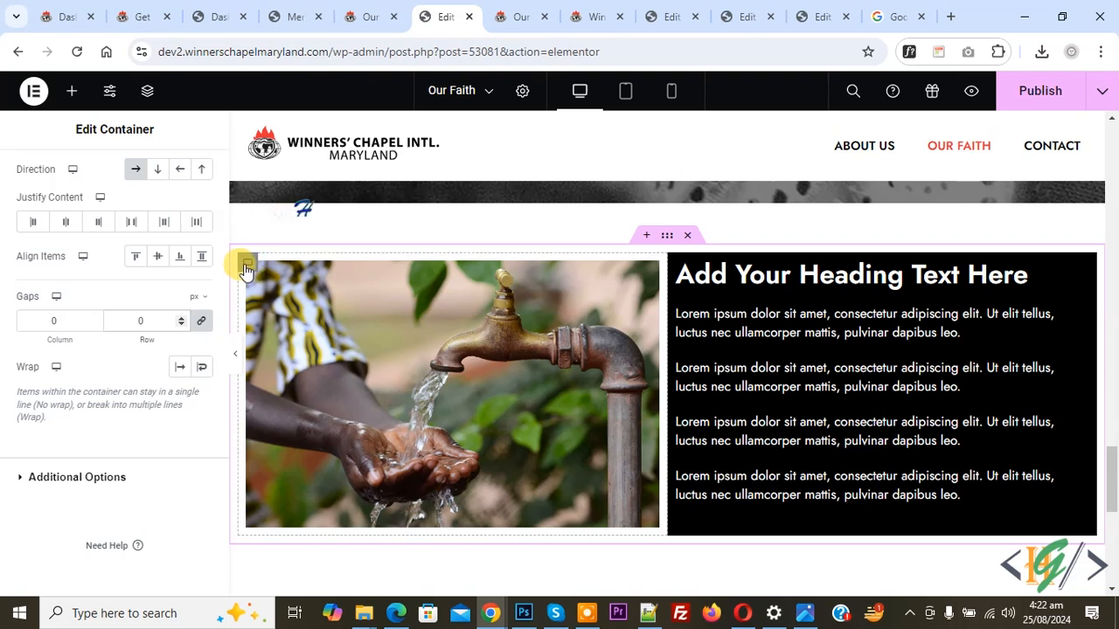
Step: Link the image container's padding sides and set its padding to 0
left_click(185, 173)
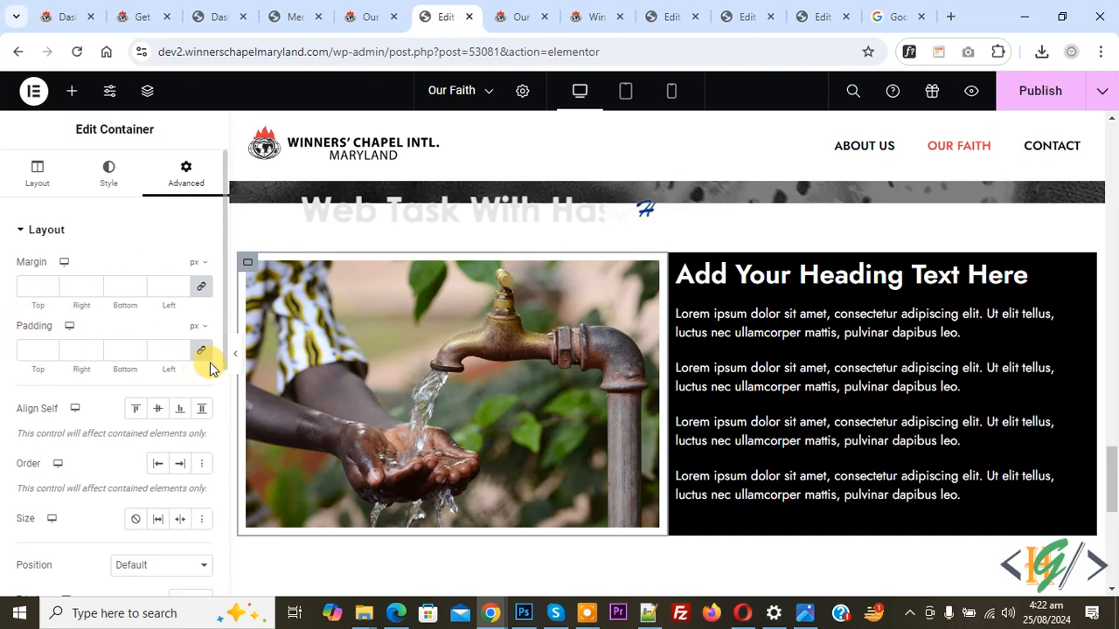
mouse_move(201, 351)
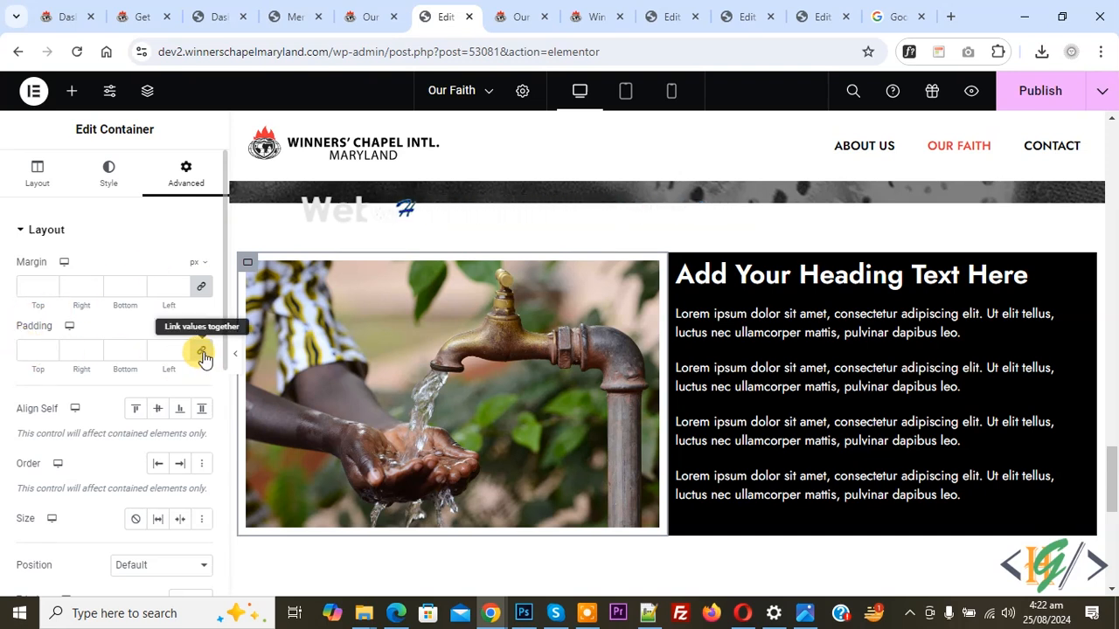
left_click(201, 350)
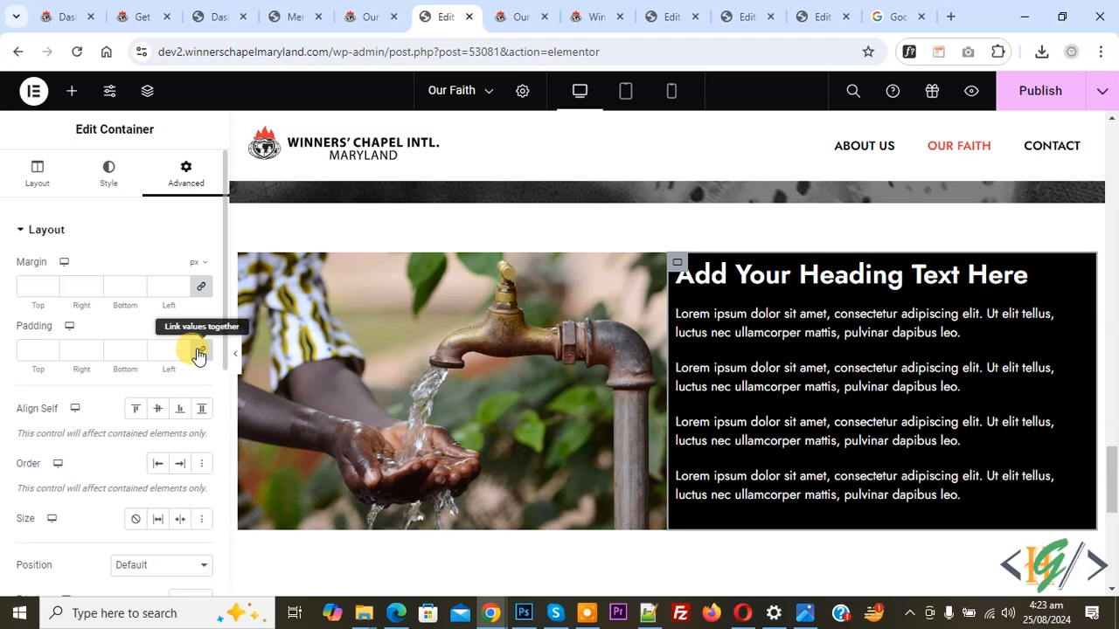
left_click(199, 357)
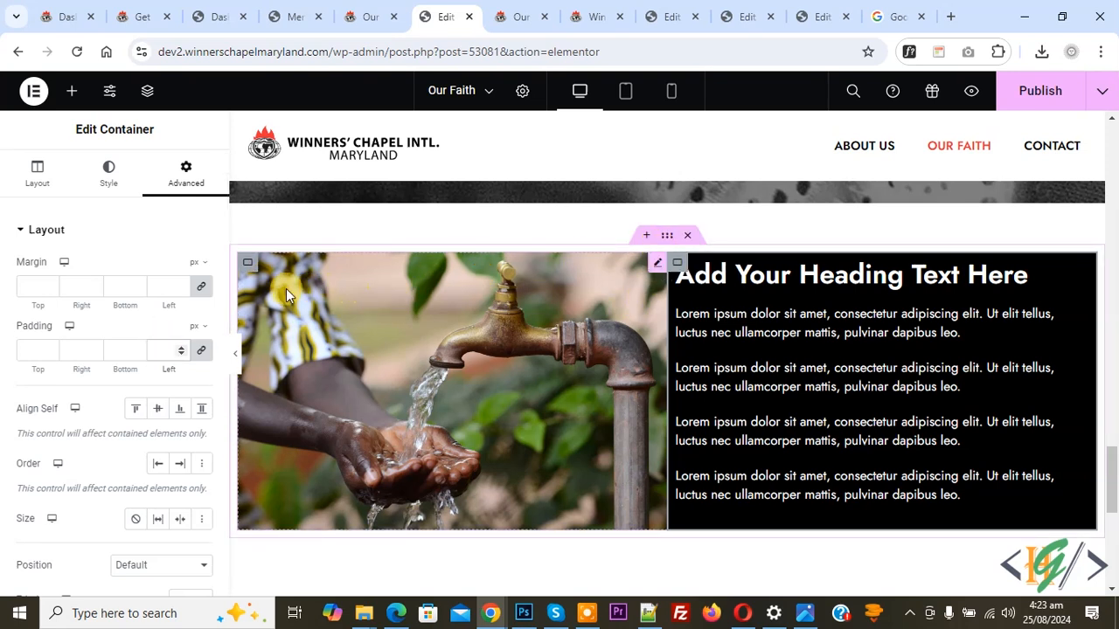
mouse_move(308, 305)
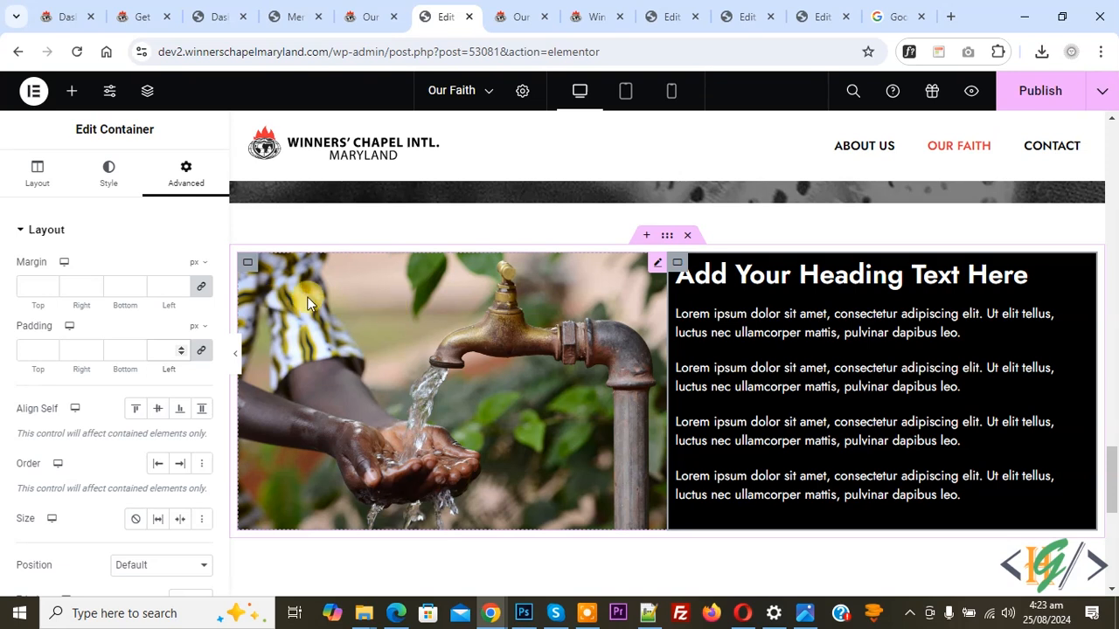
mouse_move(605, 370)
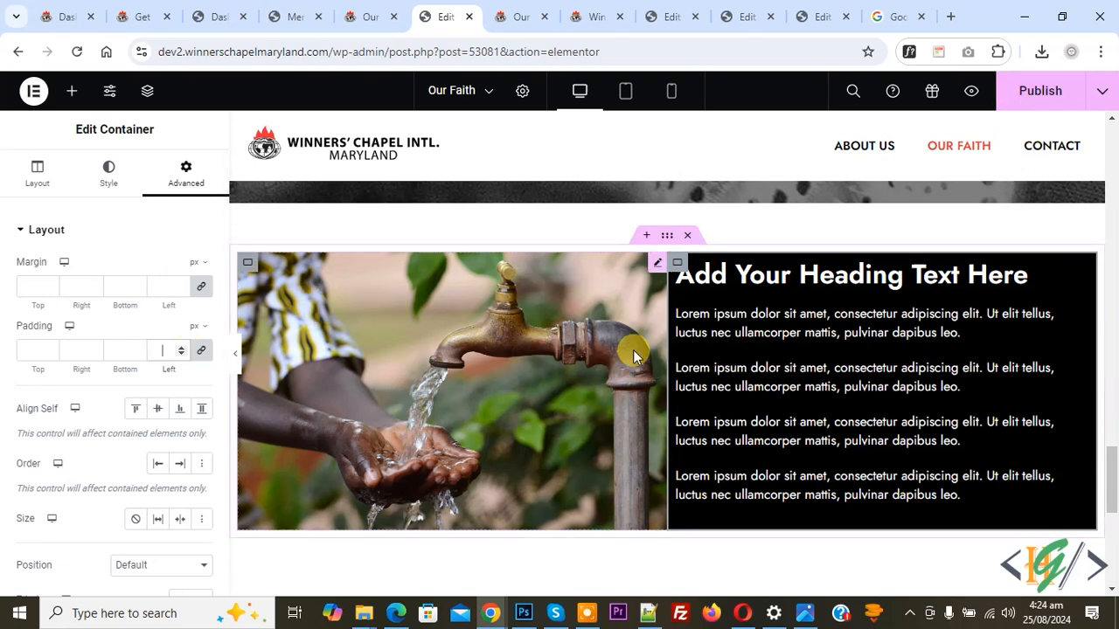
mouse_move(671, 91)
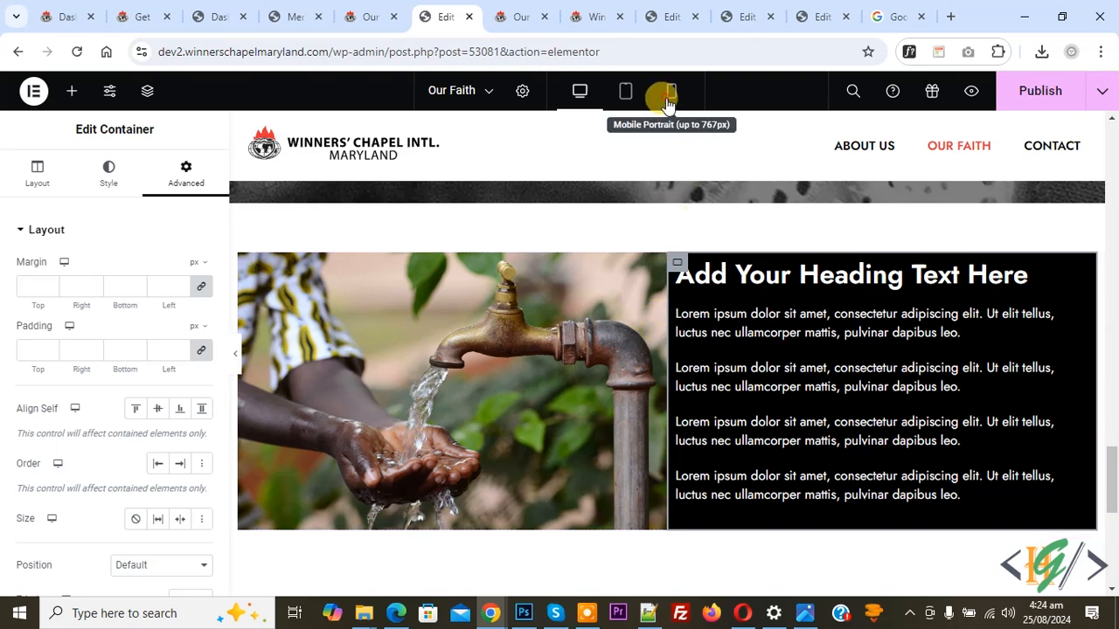
Step: Switch the editor preview to Mobile Portrait responsive mode
left_click(671, 91)
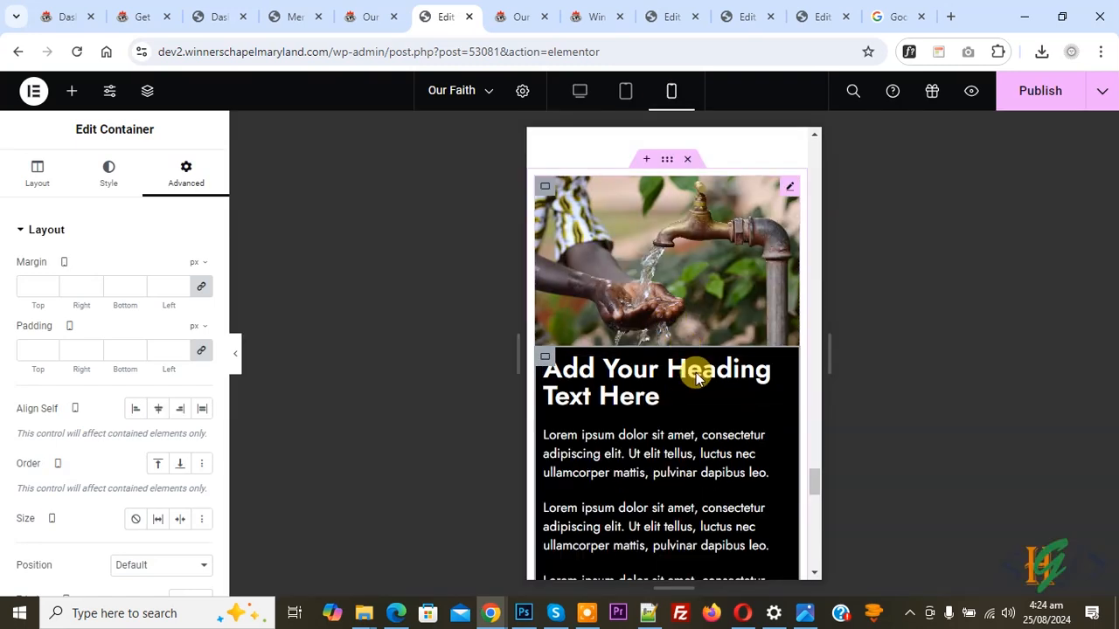
mouse_move(679, 336)
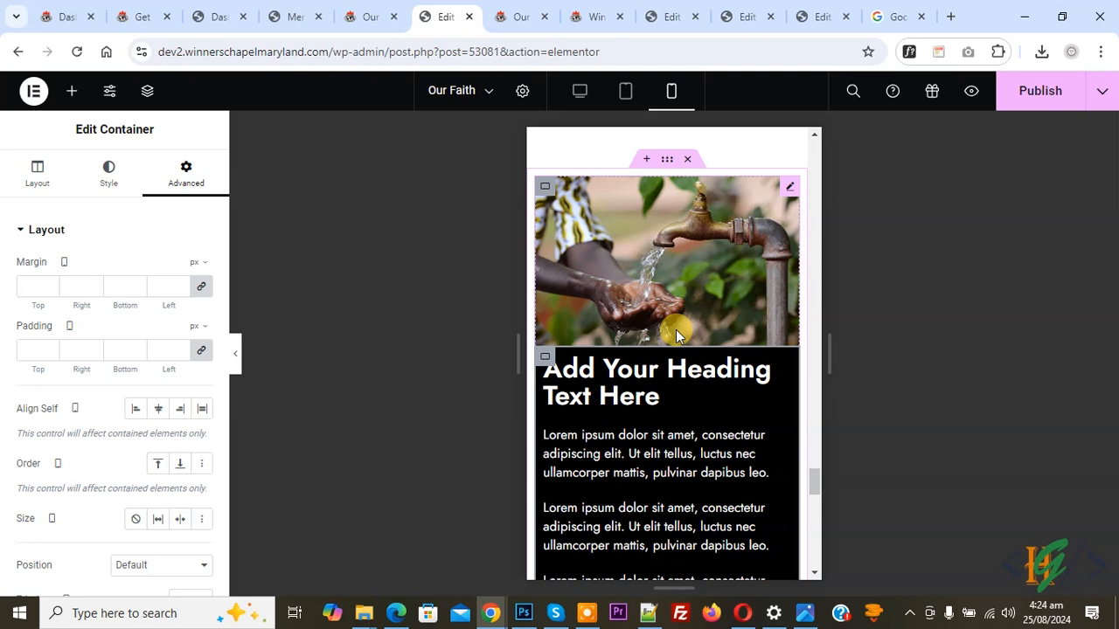